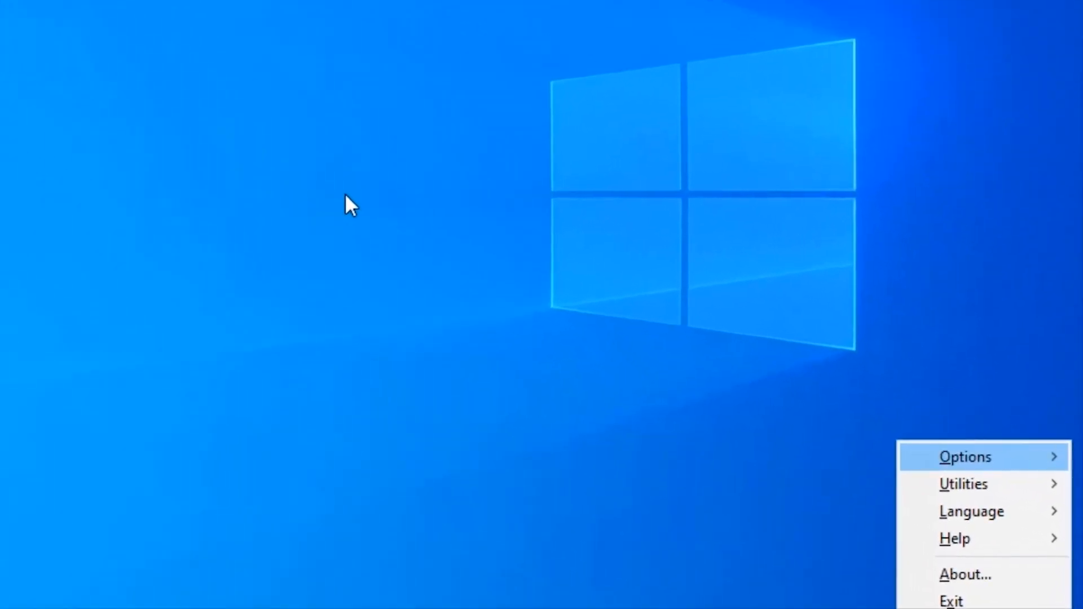
# Reach Braille Basic Settings via the JAWS Options menu, showing No Display active.
pyautogui.click(964, 456)
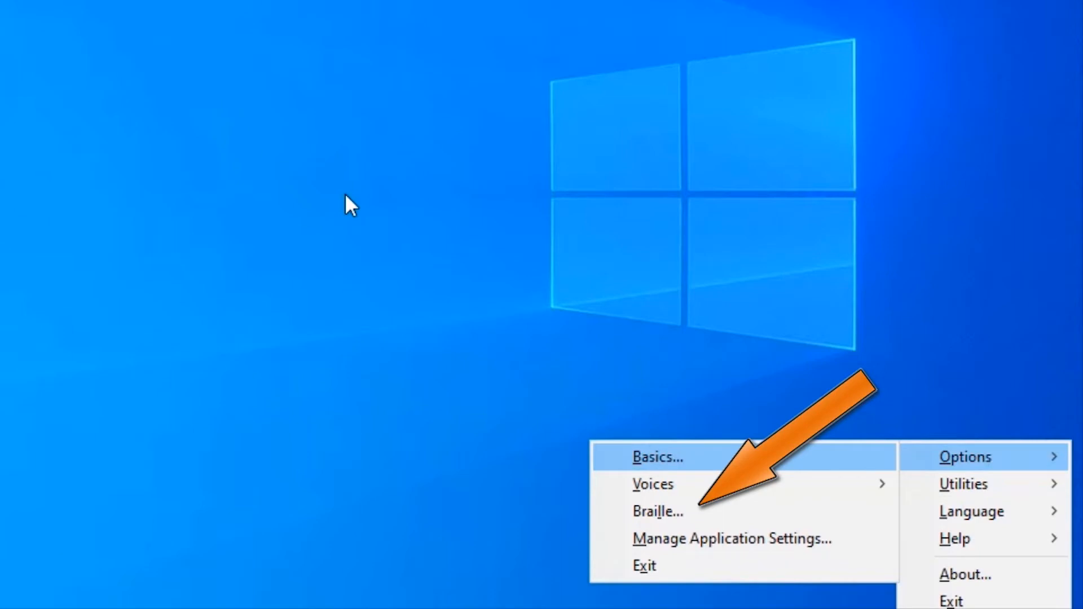
pyautogui.click(656, 511)
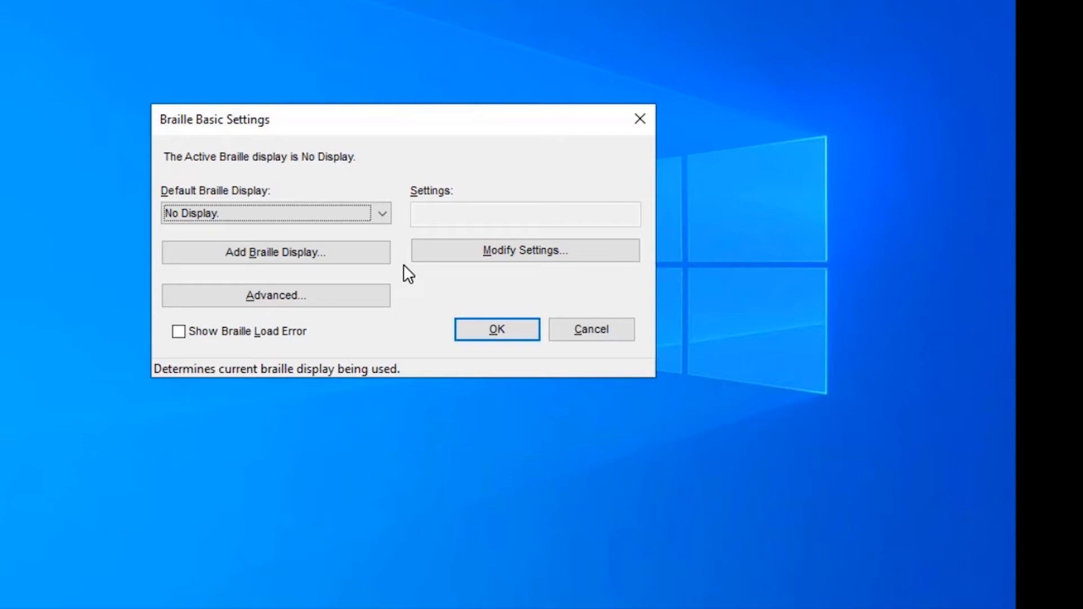
# Begin adding a braille display from Braille Basic Settings.
pyautogui.press('alt+0')
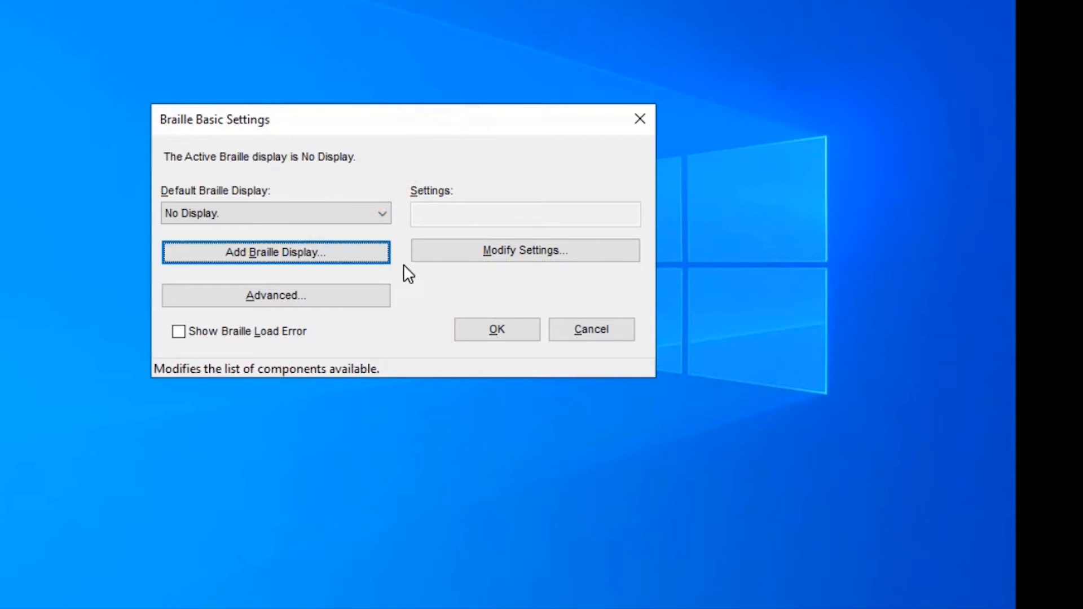
pyautogui.click(275, 251)
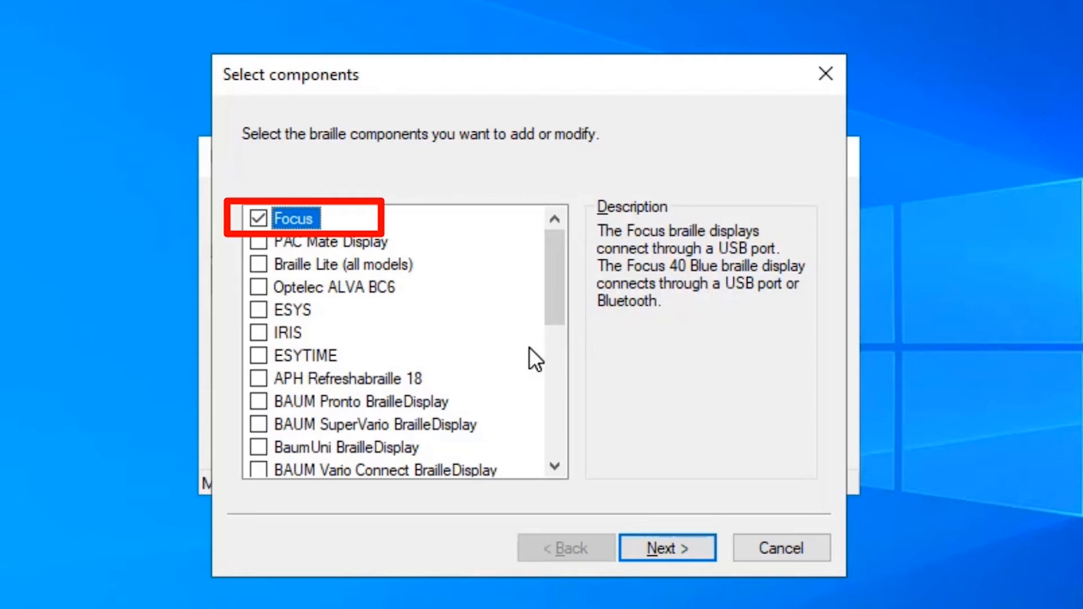
# Continue past the component list with Focus checked to its device options.
pyautogui.press('insert+tab')
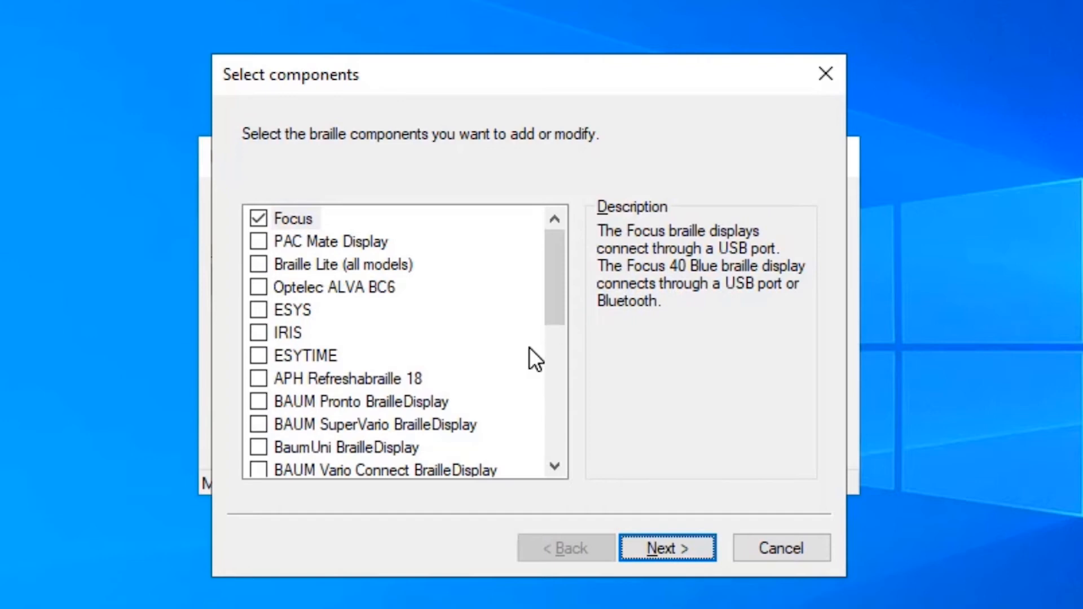
pyautogui.click(667, 548)
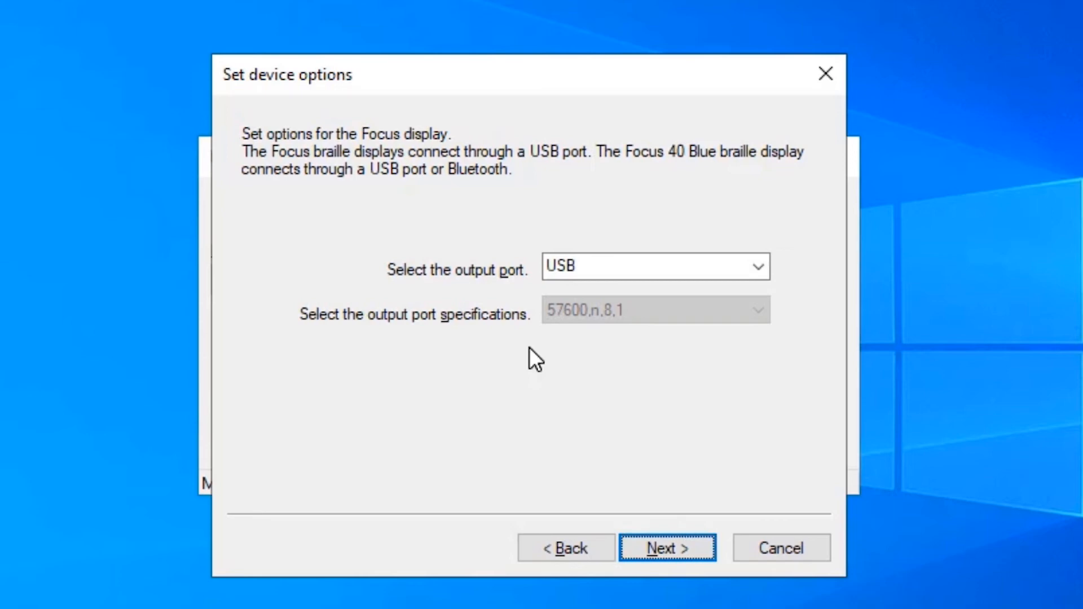
# Keep USB as the Focus output port and proceed to the primary device step.
pyautogui.click(666, 549)
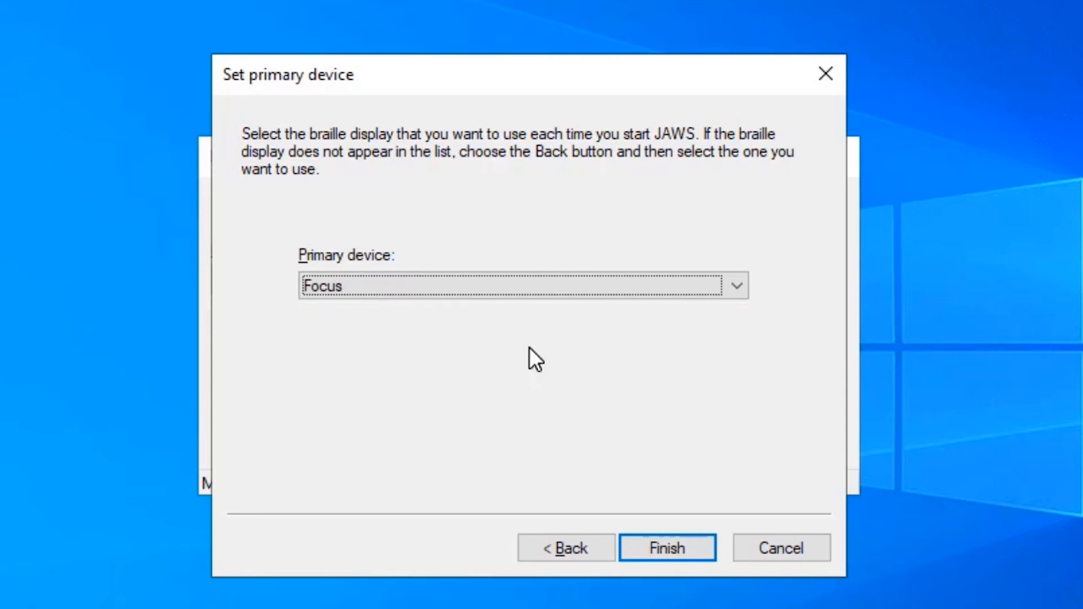
# Finish with Focus as primary device and confirm settings, prompting a JAWS restart.
pyautogui.click(667, 549)
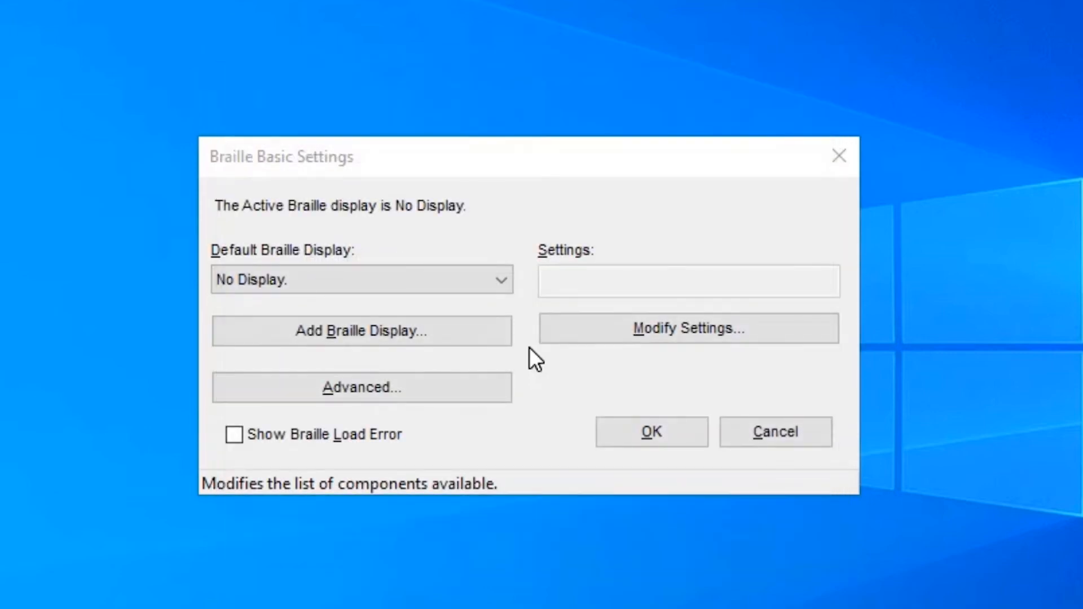
pyautogui.click(650, 431)
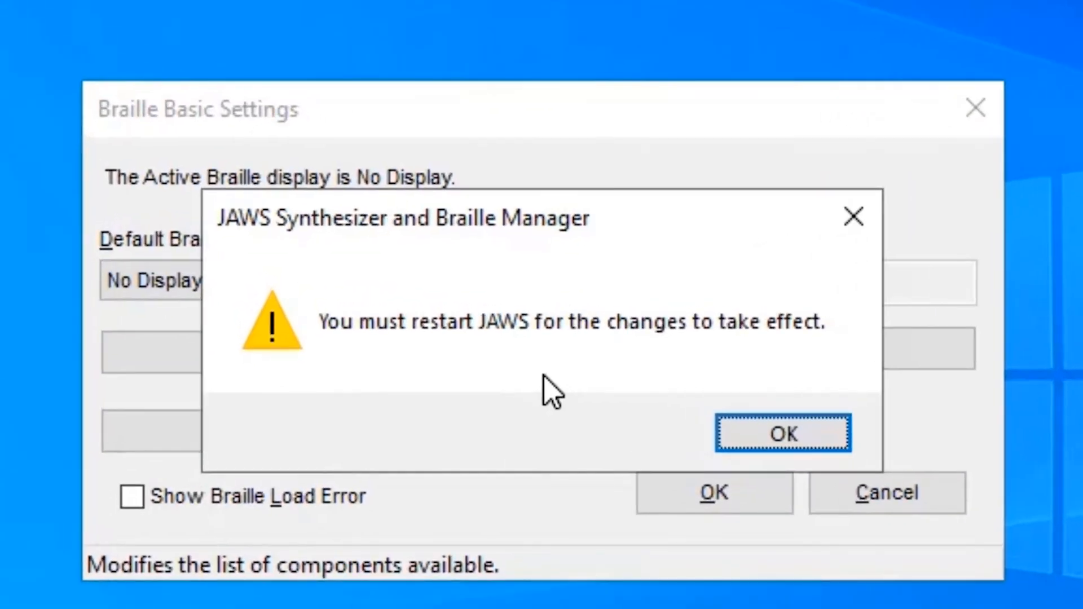